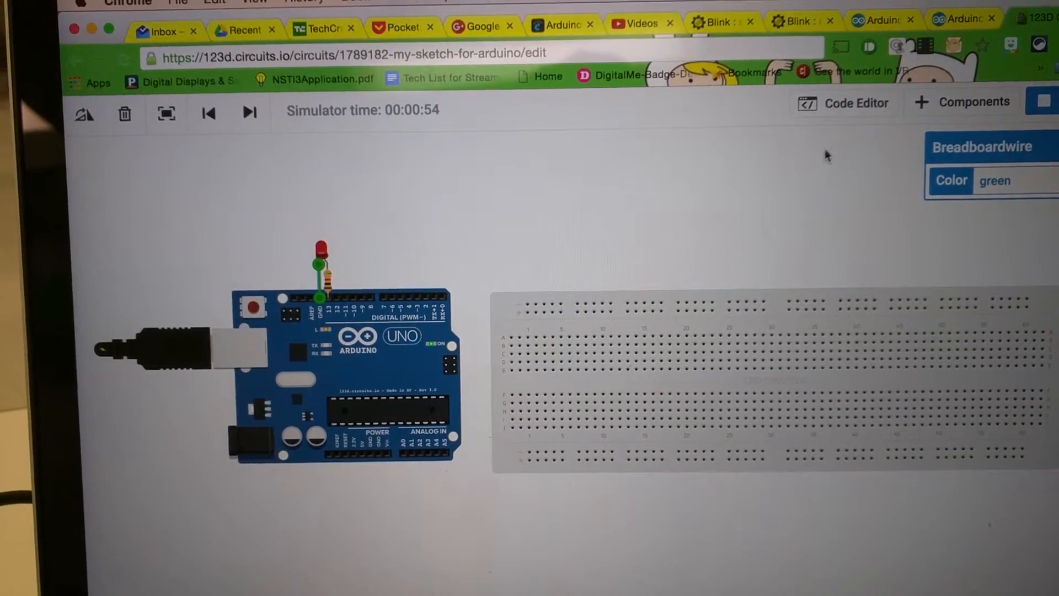
Show the Blink sketch code beneath the running Uno LED simulation.
left_click(853, 103)
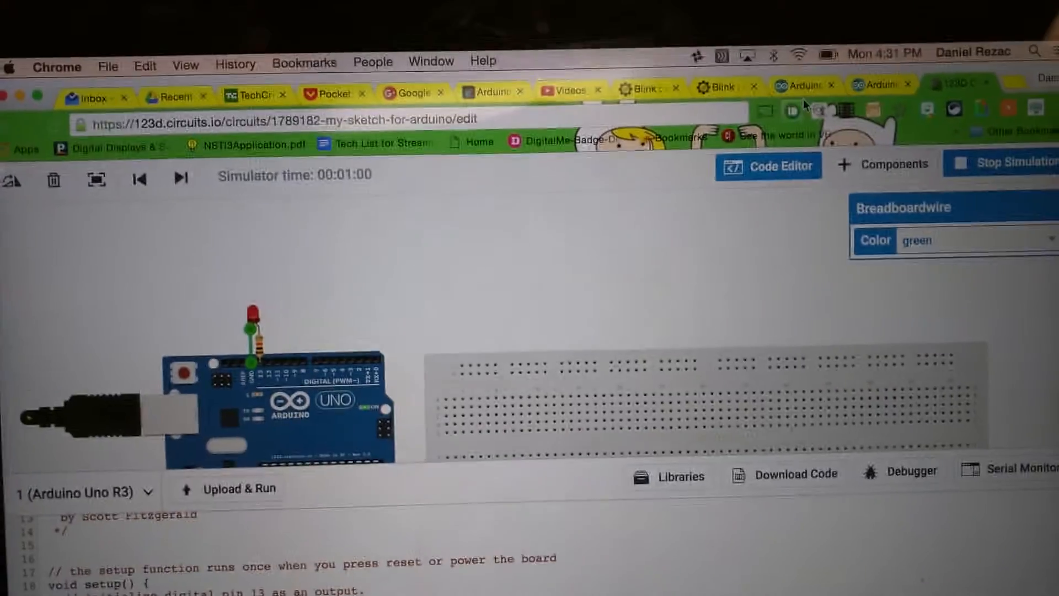
Review the arduino.cc Blink tutorial down to its pin 13 example code, then return to the simulation.
left_click(805, 80)
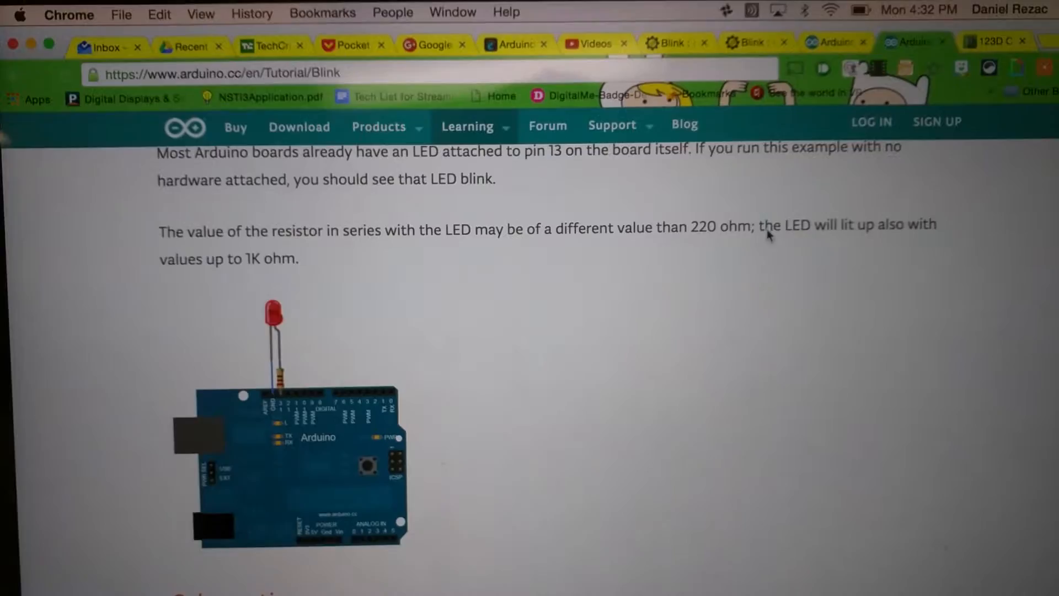
scroll("down", 3)
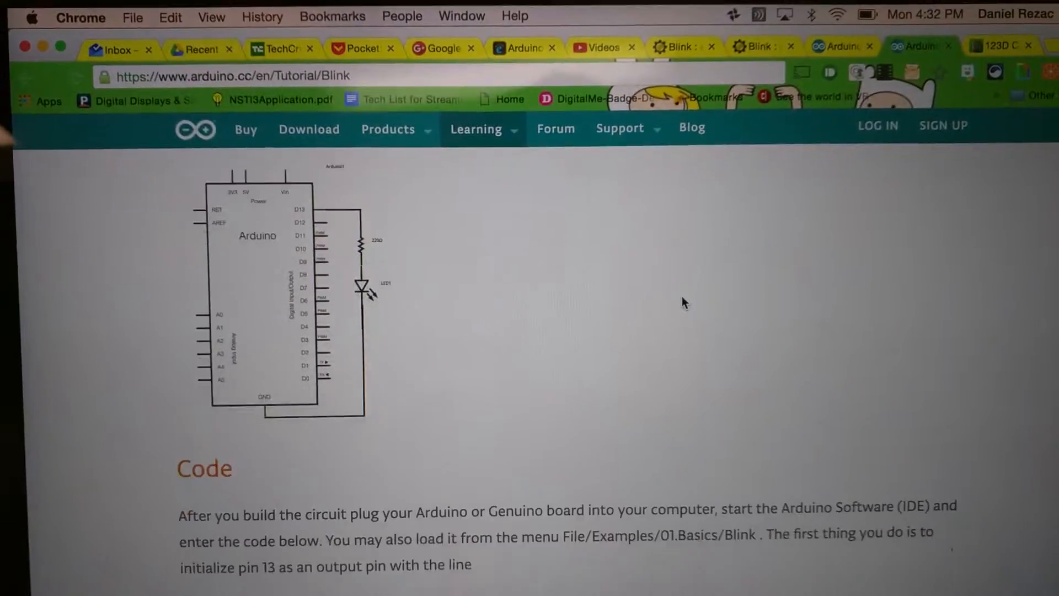
scroll("down", 3)
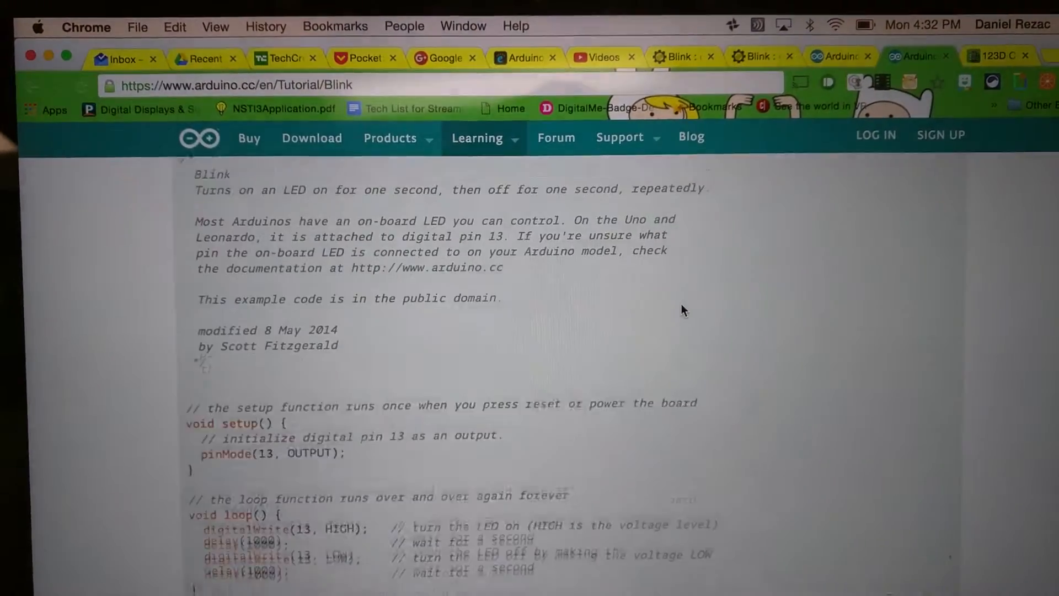
scroll("down", 3)
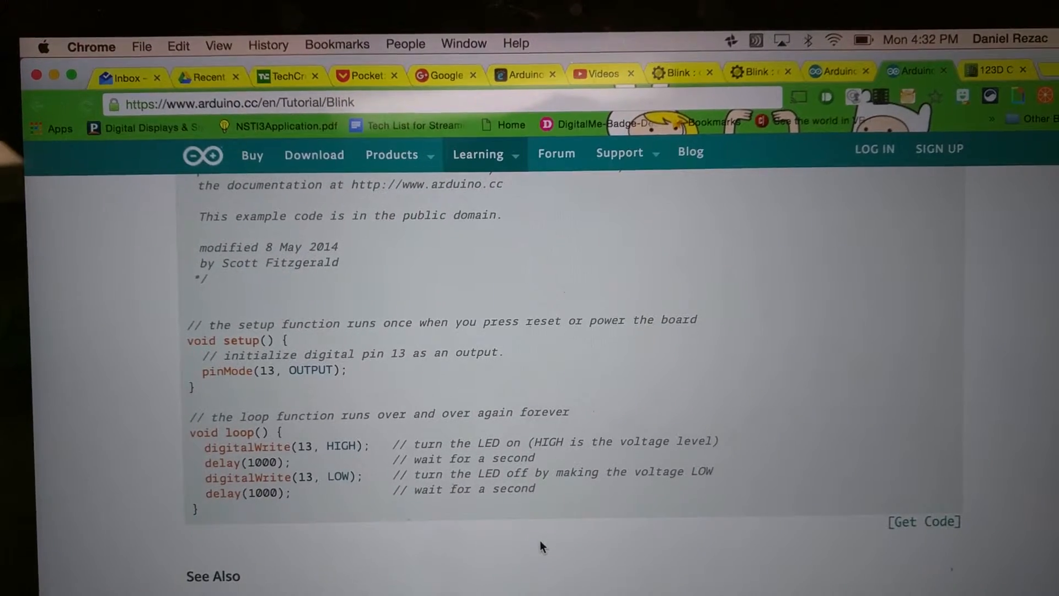
scroll("down", 3)
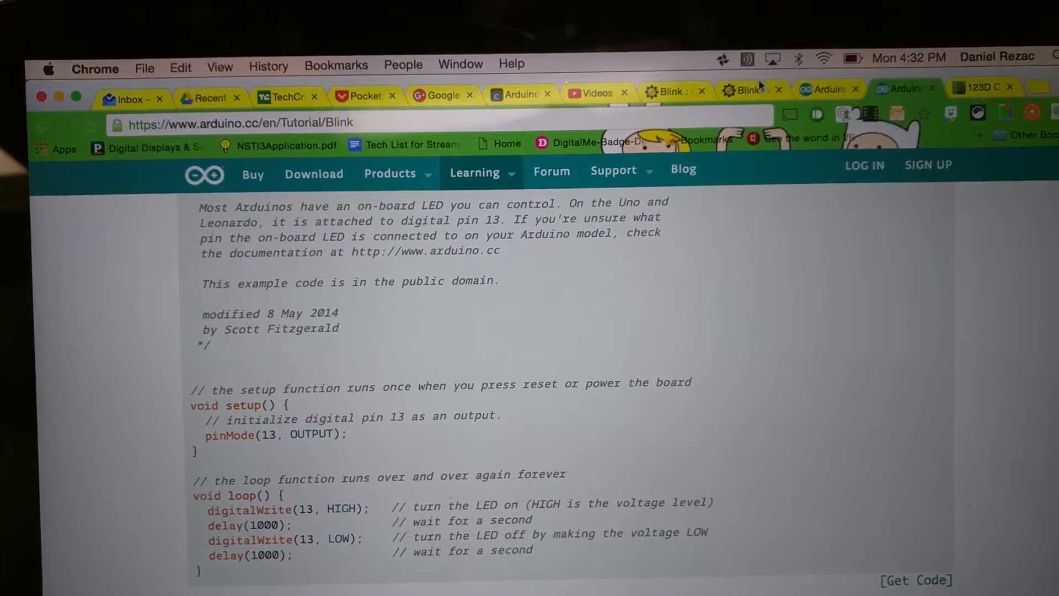
left_click(672, 81)
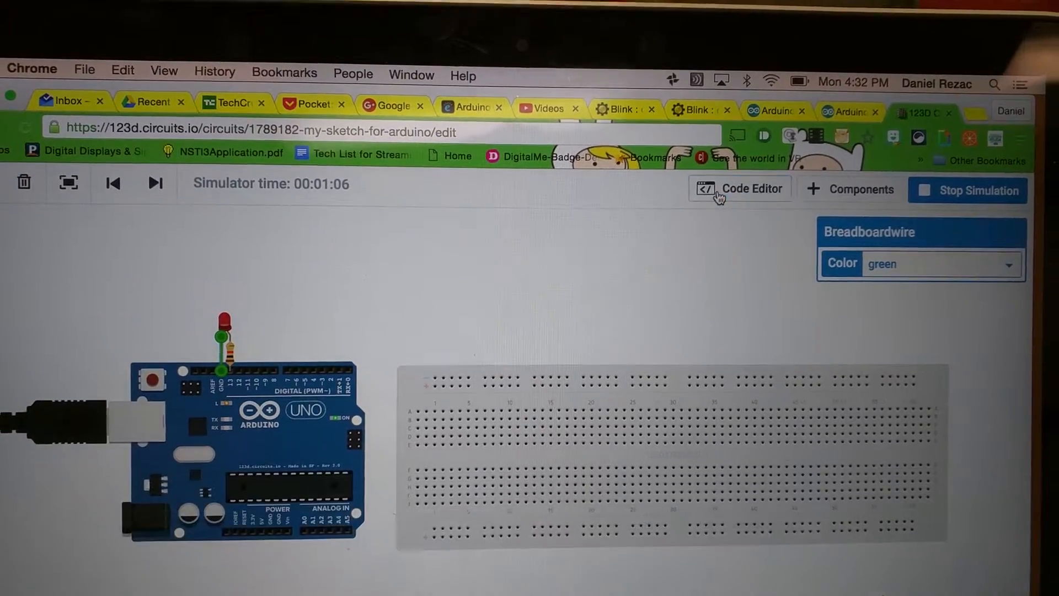
Reopen the Blink code in the editor and Upload & Run it on the simulated Uno.
left_click(739, 189)
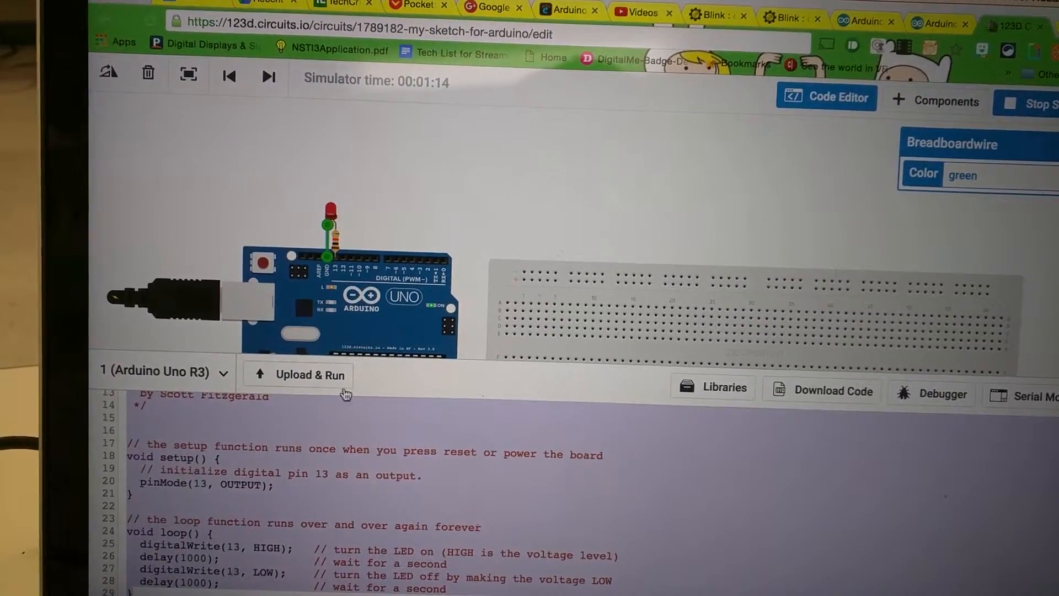
left_click(306, 375)
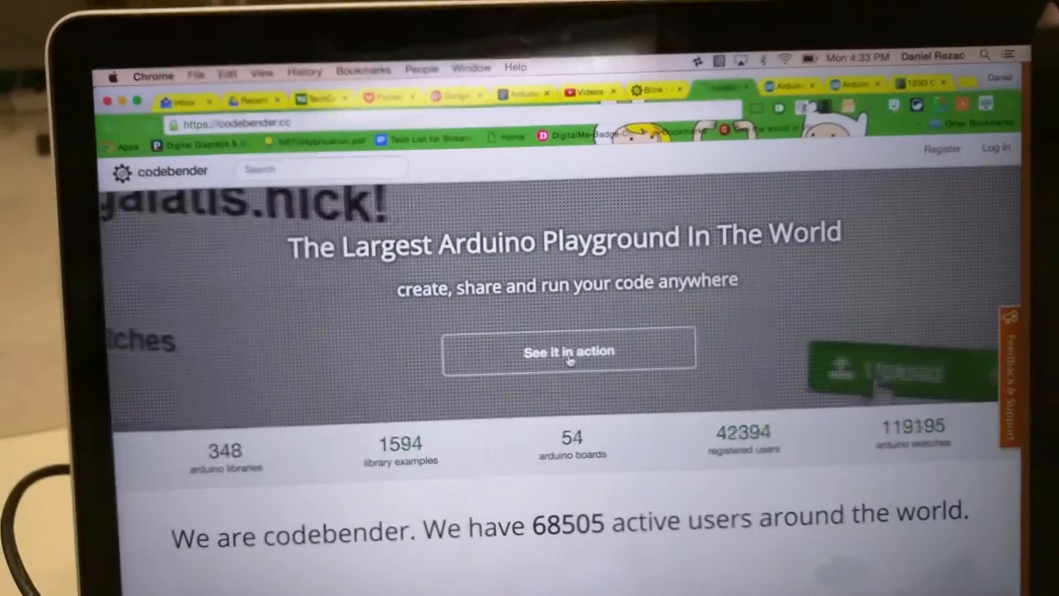
Open codebender's live sketch editor and target the /dev/cu.usbmodem1421 port for the Uno.
left_click(568, 351)
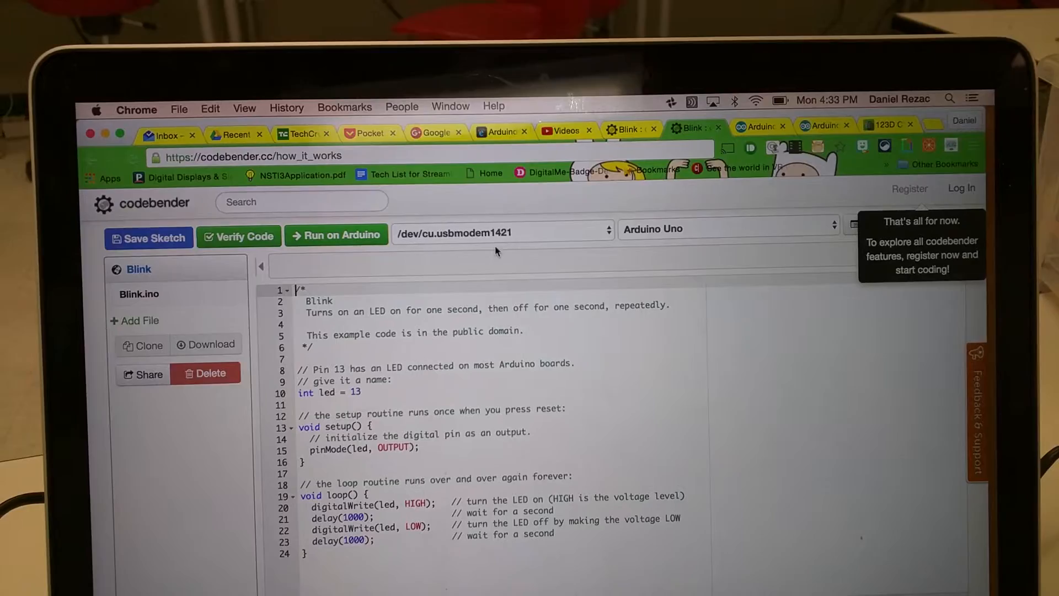
left_click(499, 231)
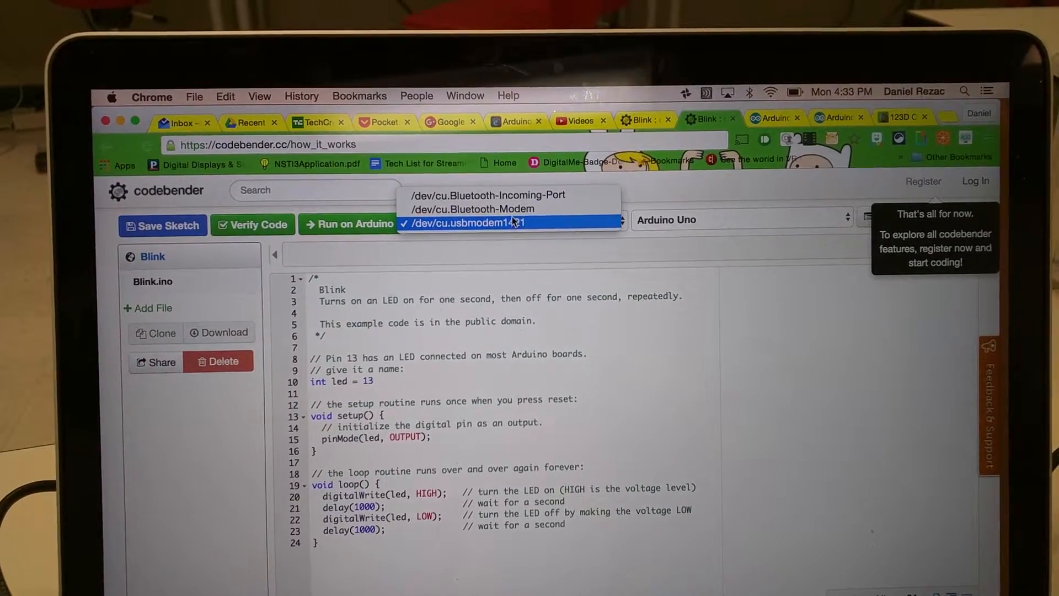
left_click(465, 222)
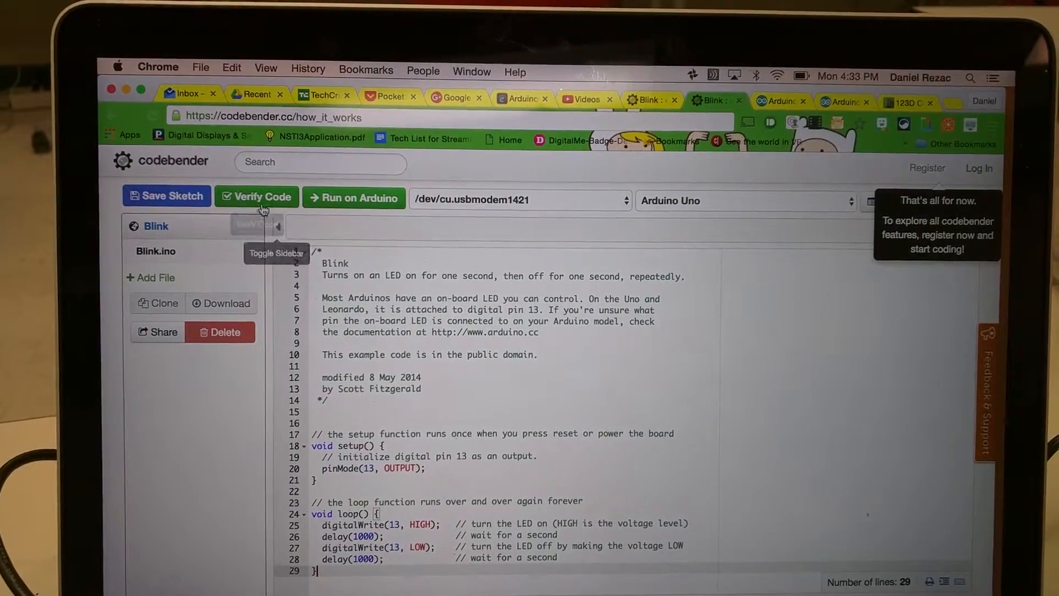
Verify the Blink sketch and upload it to the Arduino Uno, reporting Upload successful.
left_click(258, 197)
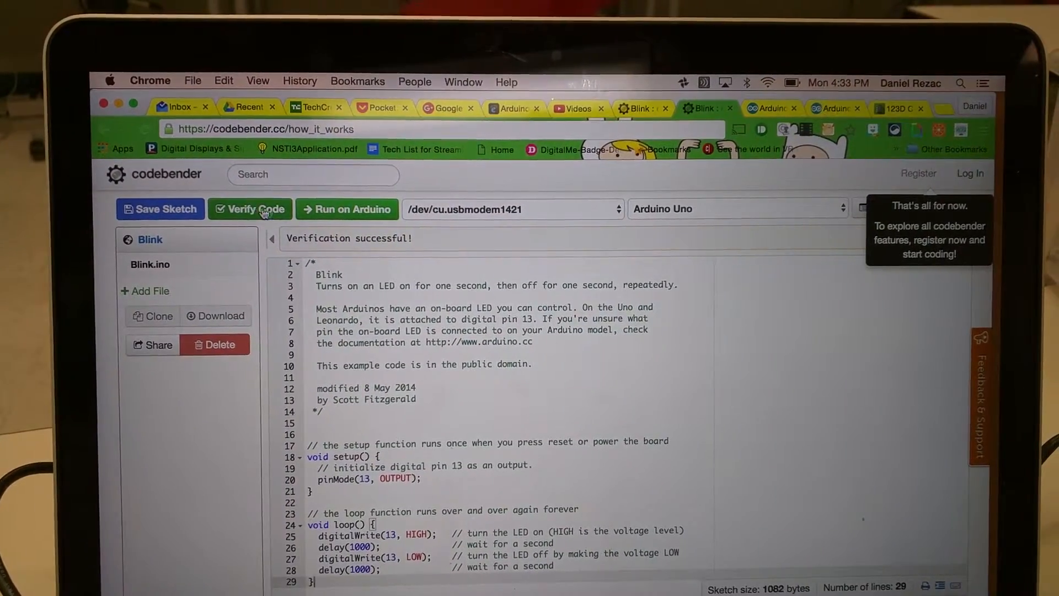
left_click(346, 209)
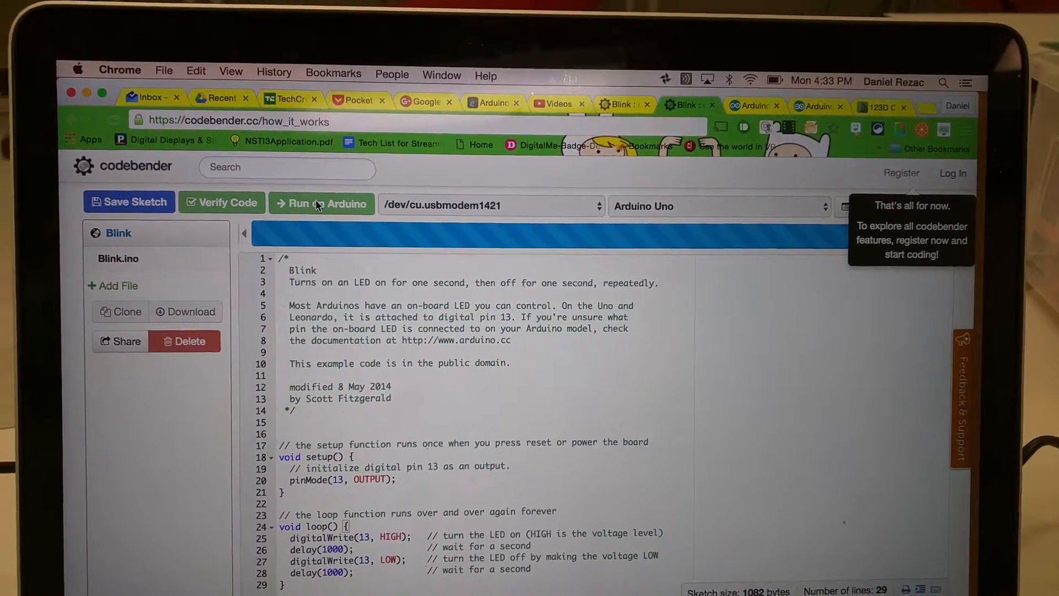
left_click(321, 203)
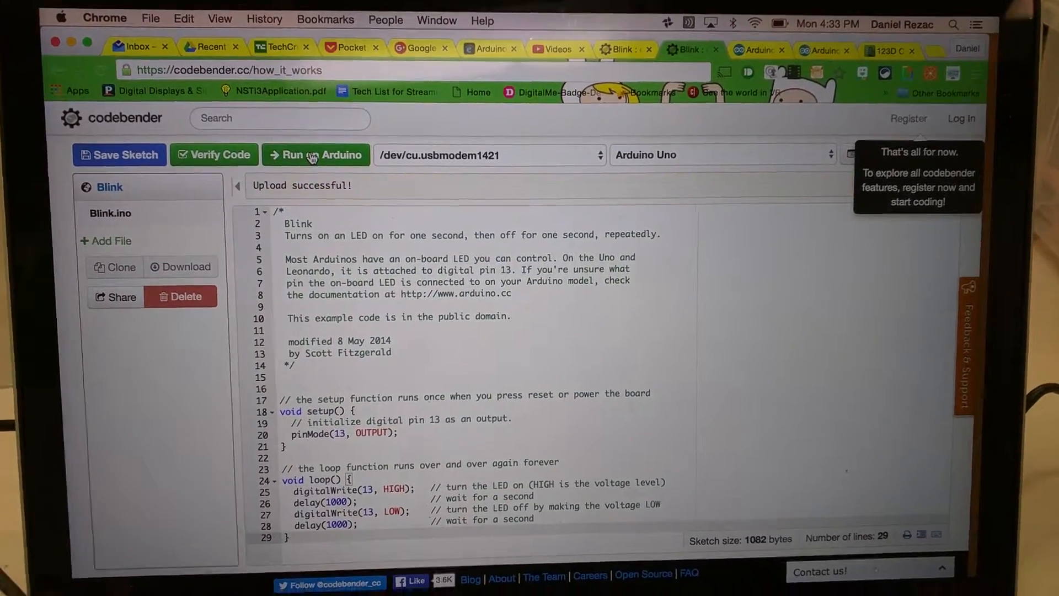